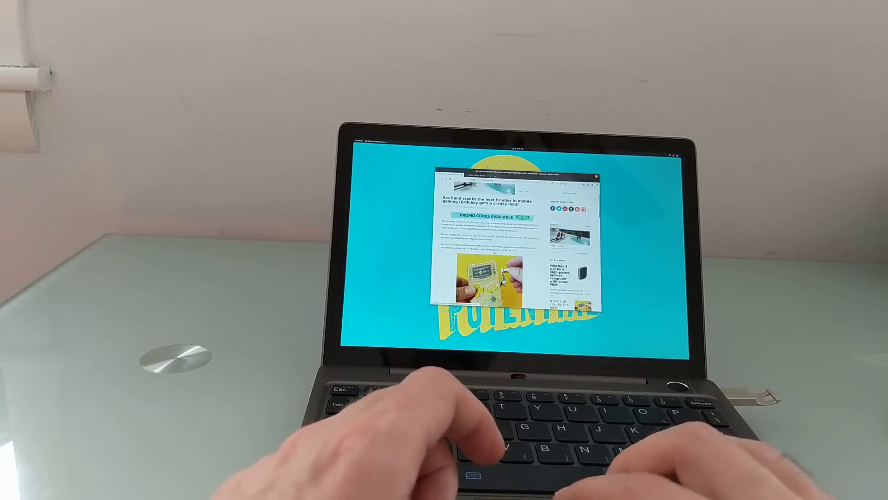
- Set Boot Option #1 to UEFI: Generic Flash Disk and move to Save & Exit
{"action": "scroll", "scroll_direction": "down", "scroll_amount": 3}
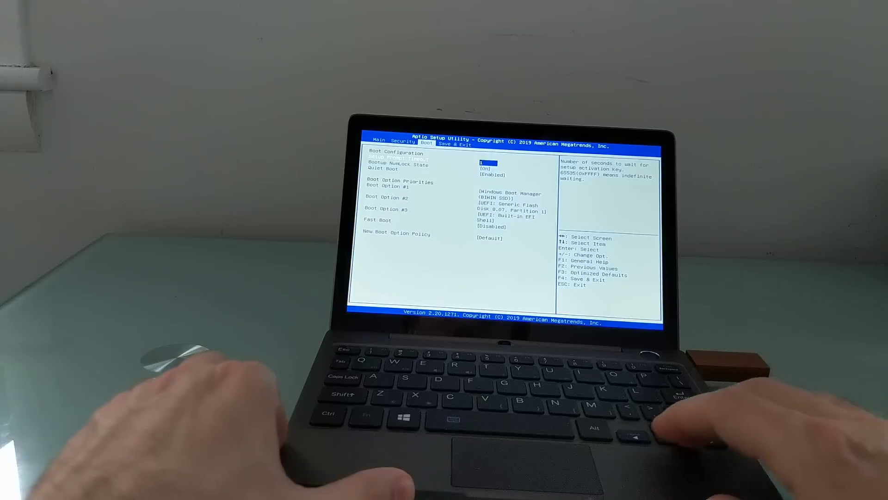
{"action": "key", "text": "Down"}
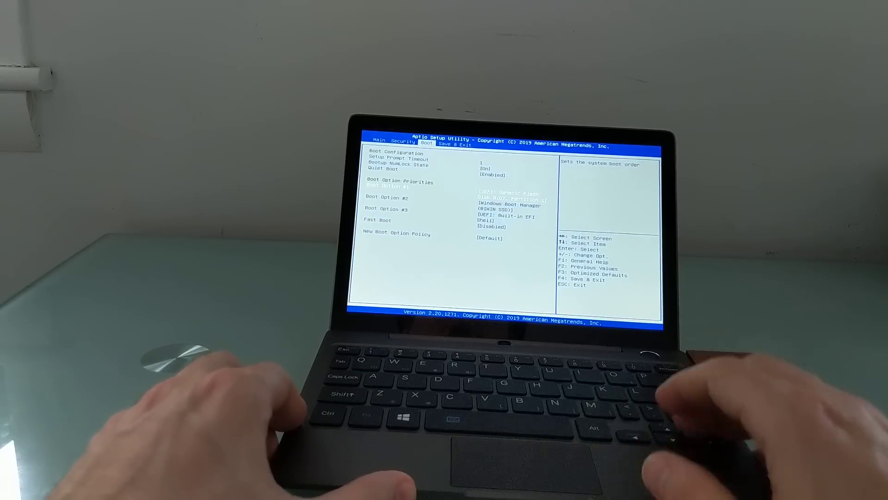
{"action": "key", "text": "right"}
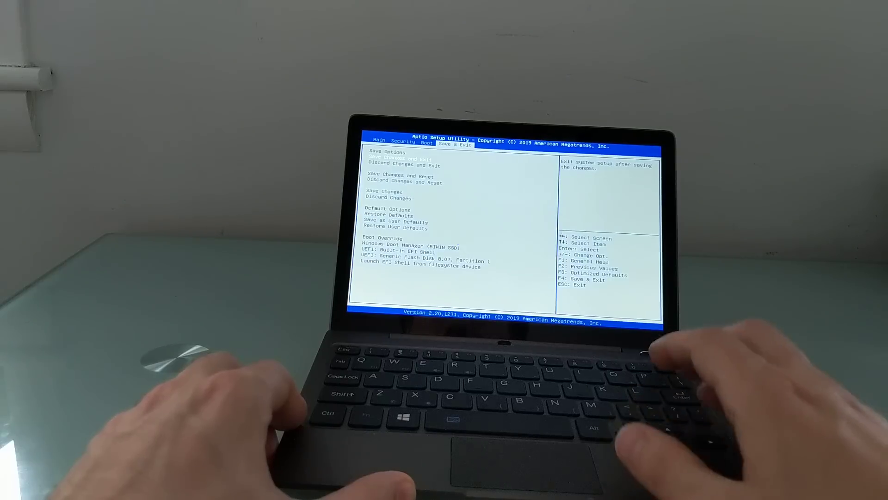